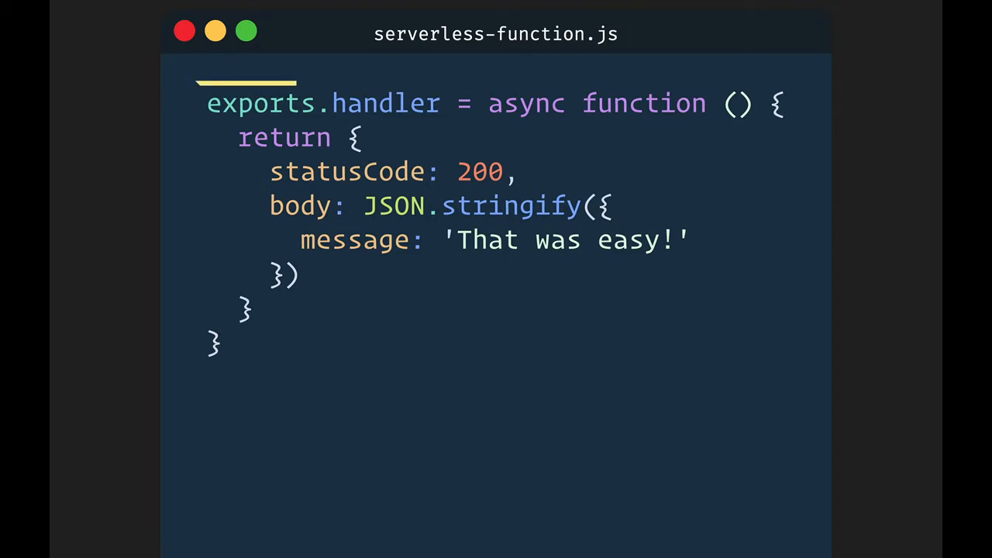
- Review the project files and netlify.toml to find the configured functions directory
{"action": "double_click", "coordinate": [260, 102]}
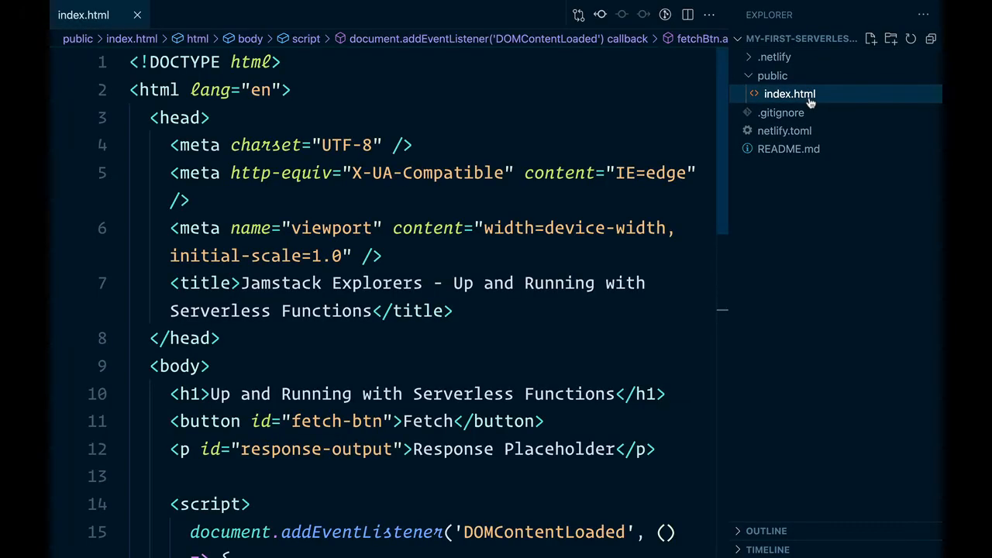
{"action": "scroll", "scroll_direction": "down", "scroll_amount": 3}
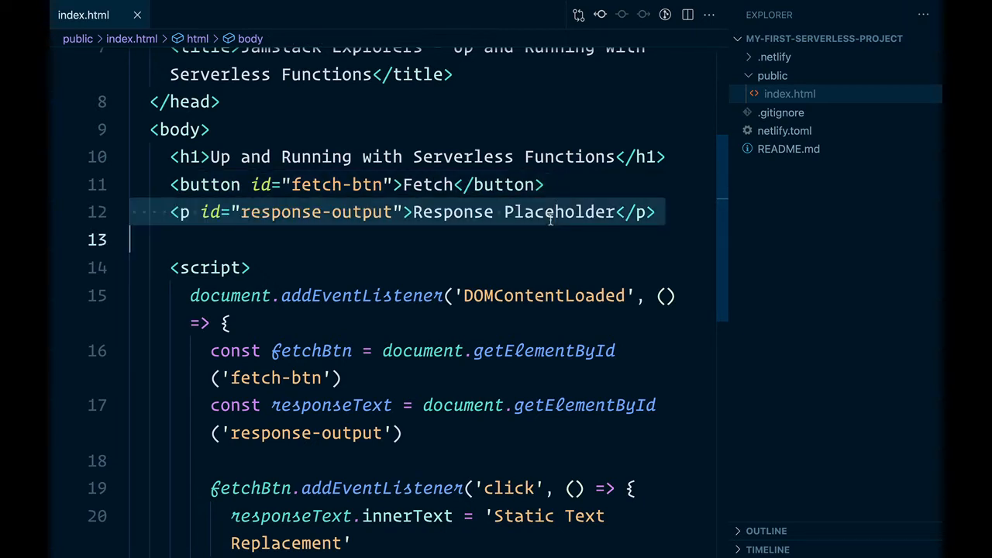
{"action": "scroll", "scroll_direction": "down", "scroll_amount": 3}
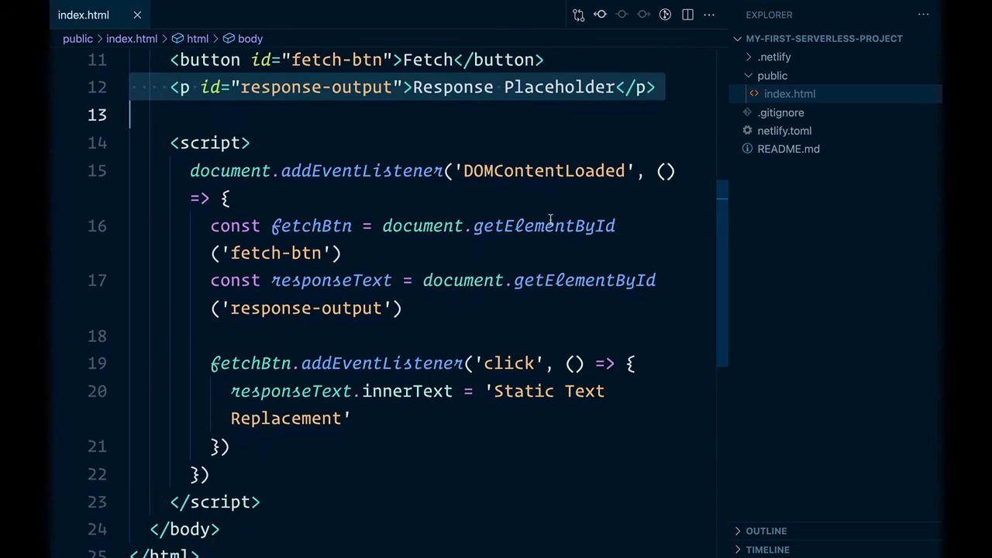
{"action": "scroll", "scroll_direction": "down", "scroll_amount": 3}
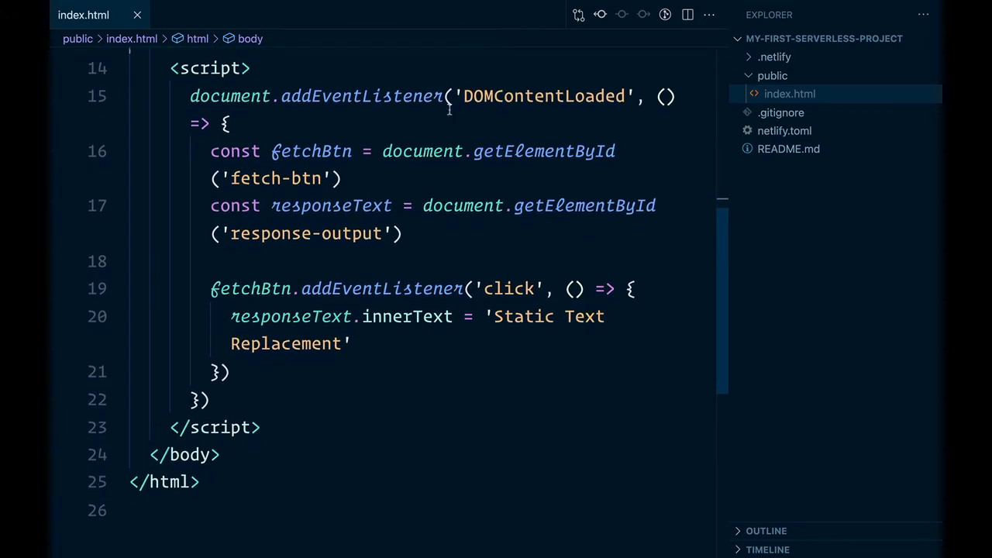
{"action": "left_click", "coordinate": [462, 108]}
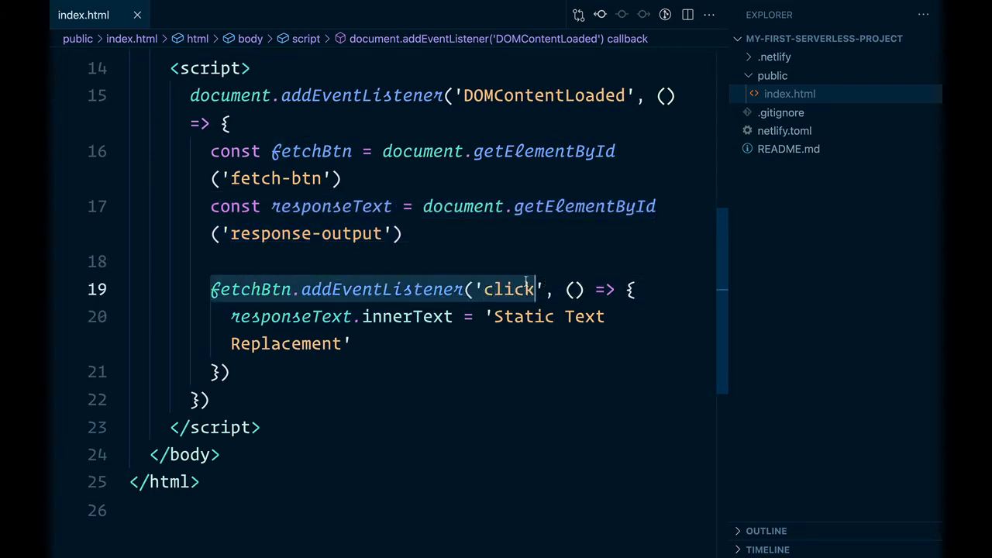
{"action": "double_click", "coordinate": [248, 290]}
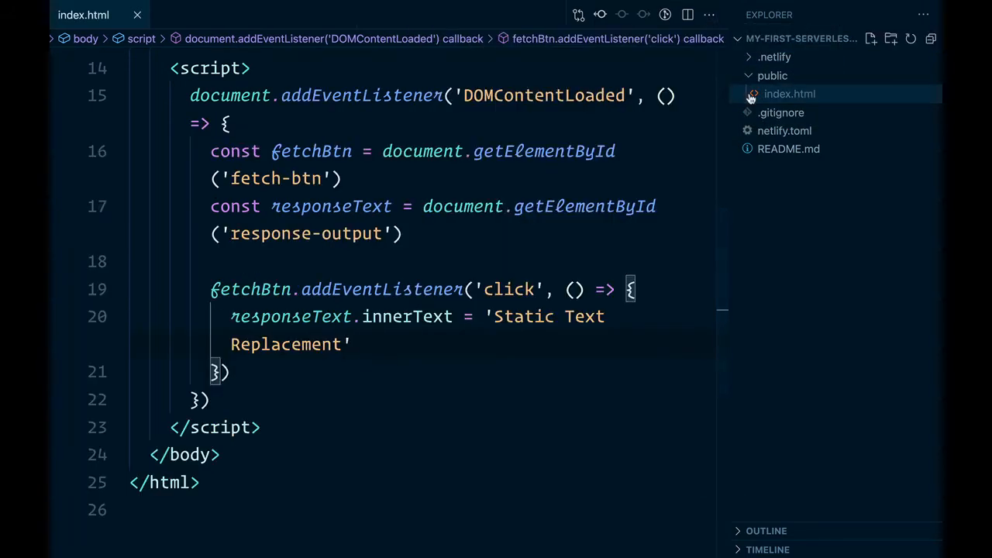
{"action": "left_click", "coordinate": [785, 130]}
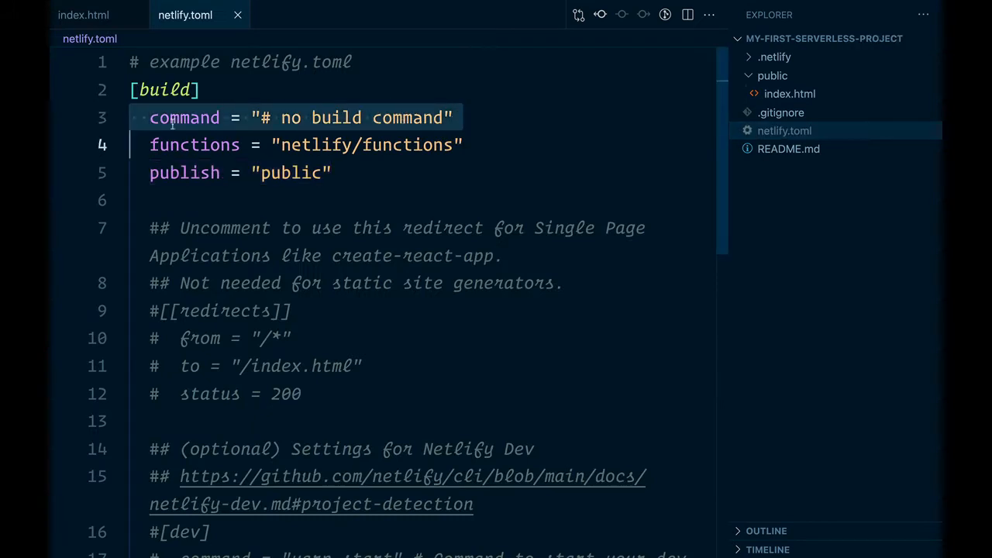
{"action": "double_click", "coordinate": [195, 146]}
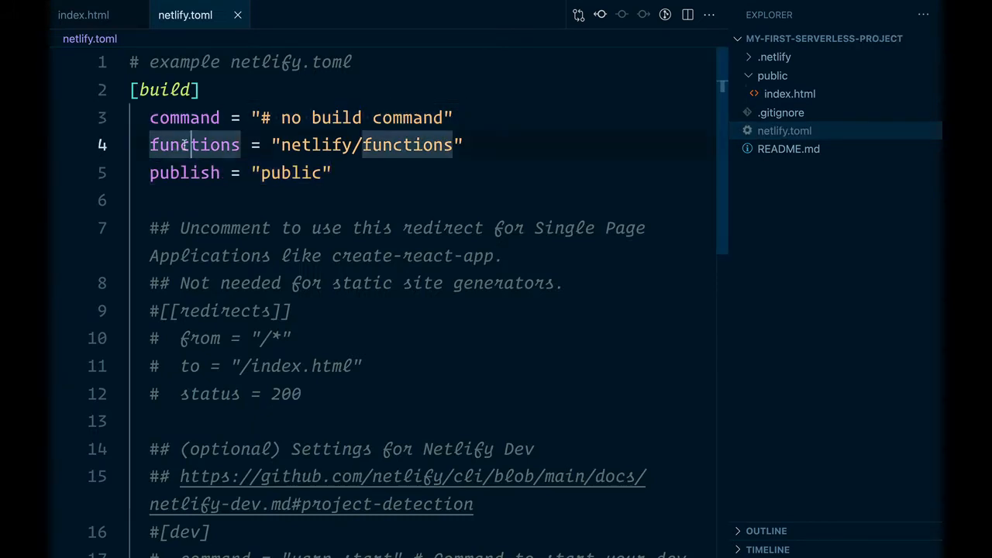
{"action": "triple_click", "coordinate": [193, 146]}
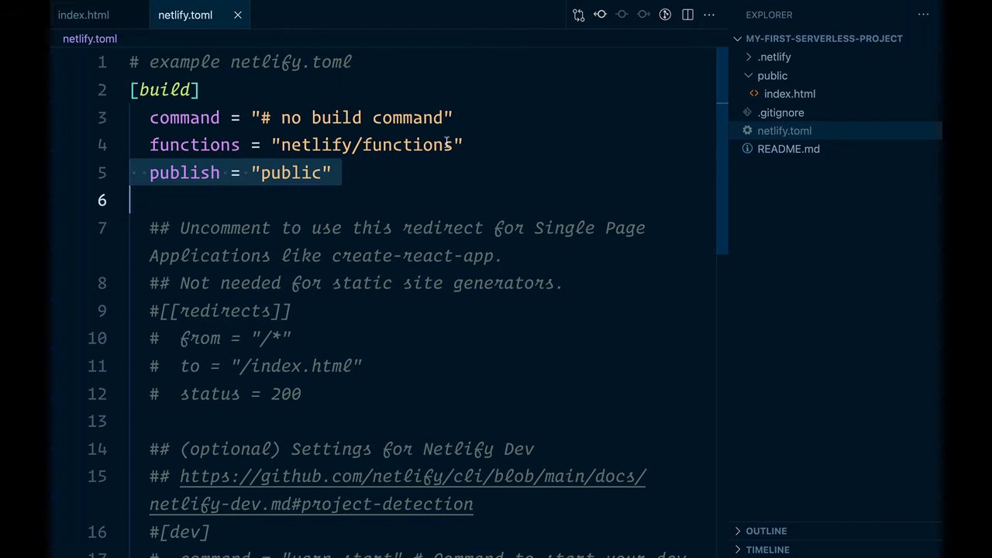
{"action": "left_click", "coordinate": [437, 172]}
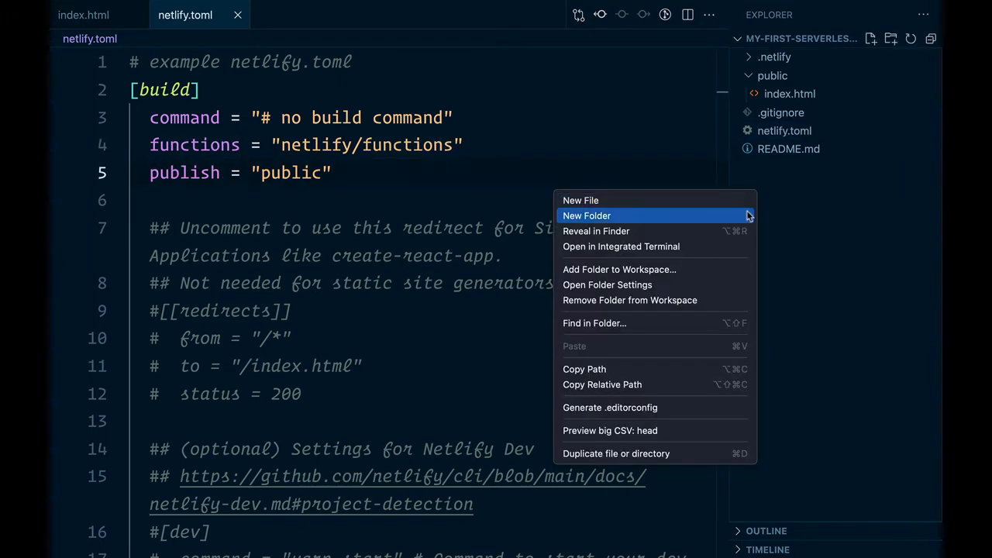
- Create a netlify/functions folder and add an empty hello-world.js file inside it
{"action": "left_click", "coordinate": [586, 215]}
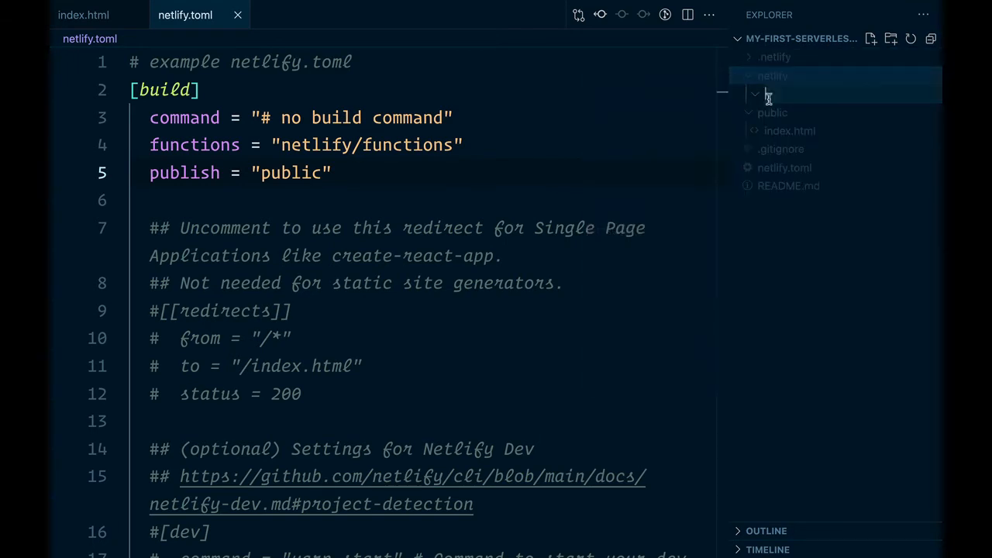
{"action": "left_click", "coordinate": [772, 74]}
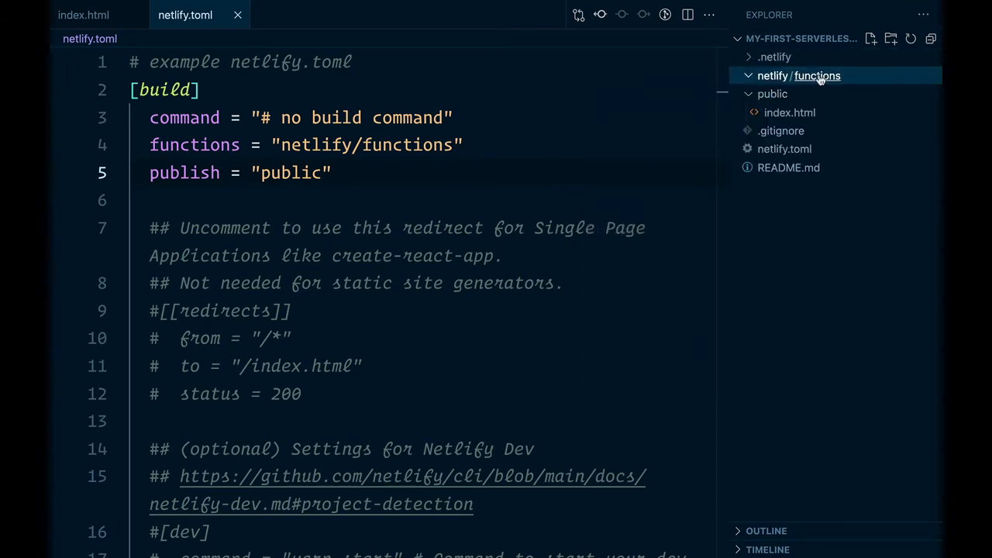
{"action": "type", "text": "h"}
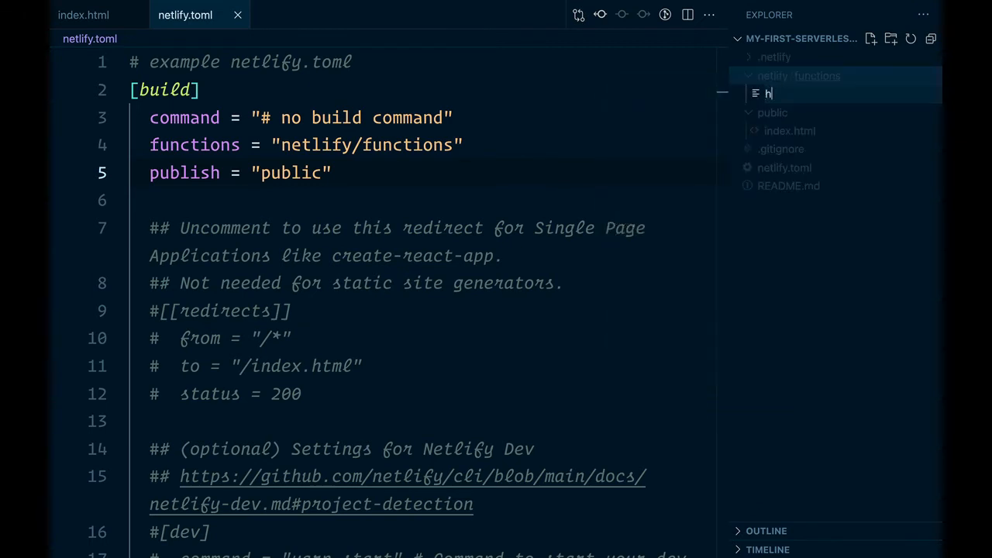
{"action": "type", "text": "ello-world."}
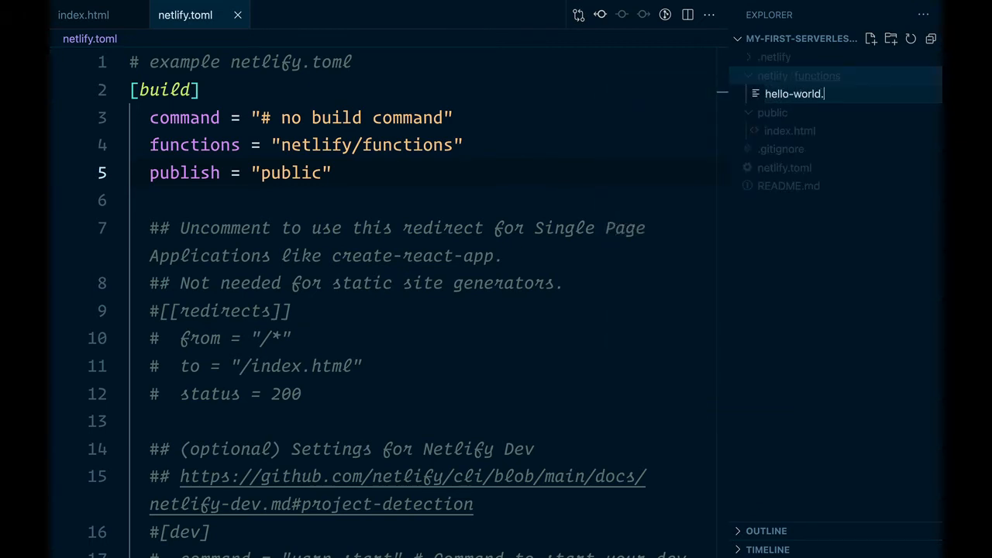
{"action": "key", "text": "Enter"}
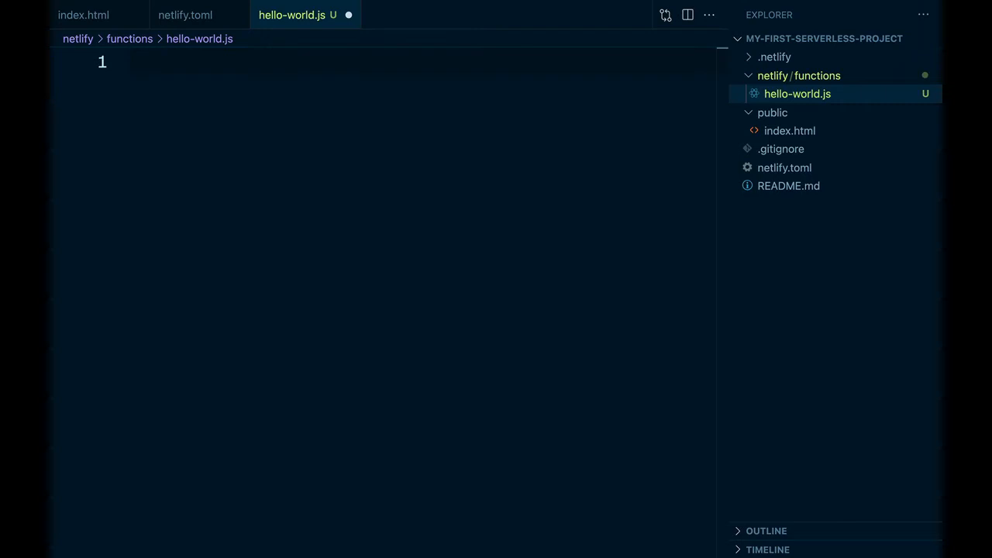
- Write exports.handler as an async function returning statusCode 200 and JSON body { message: 'Hello world!' }
{"action": "type", "text": "exports.handler ="}
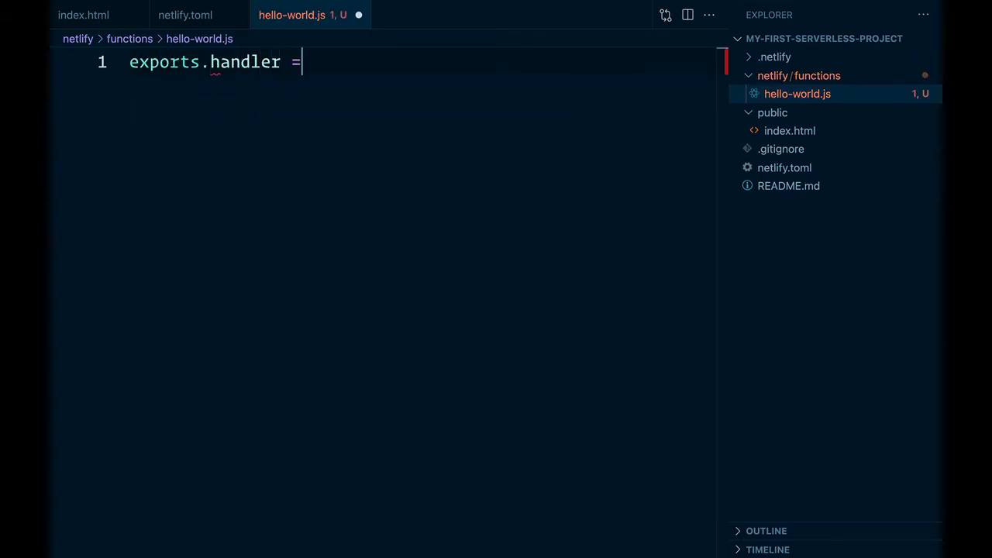
{"action": "type", "text": "async function ("}
{"action": "type", "text": "return"}
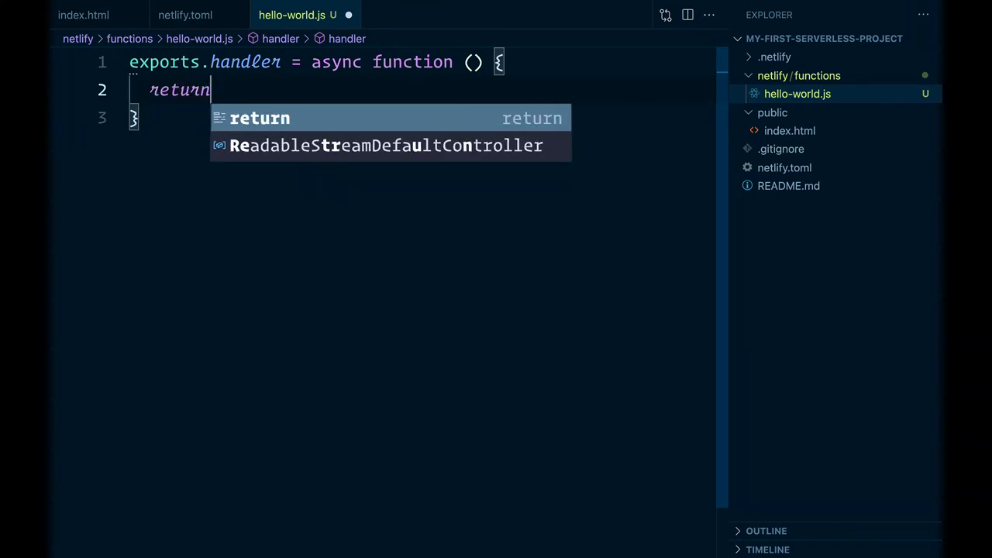
{"action": "type", "text": "{"}
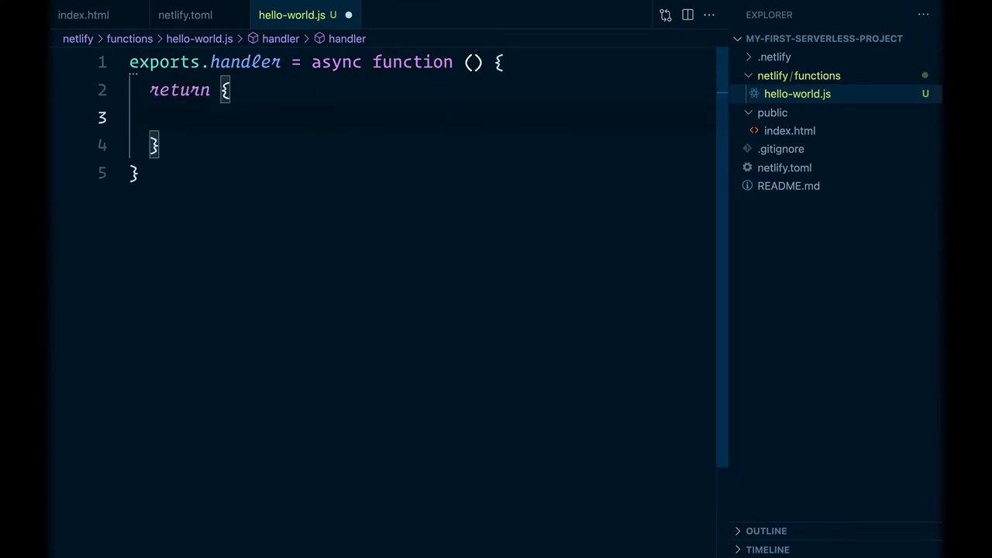
{"action": "type", "text": "statusCode: 200,"}
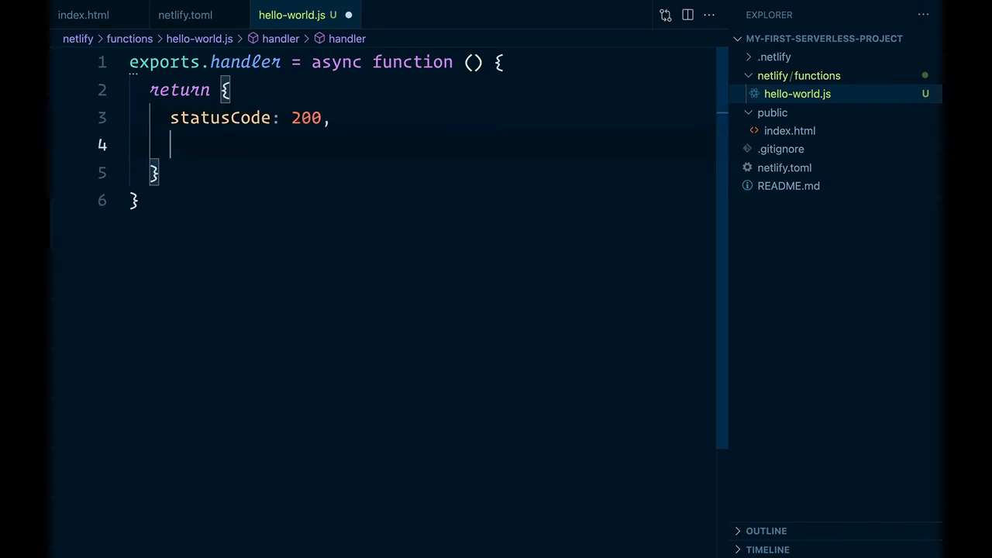
{"action": "type", "text": "body: JSON.stringify({"}
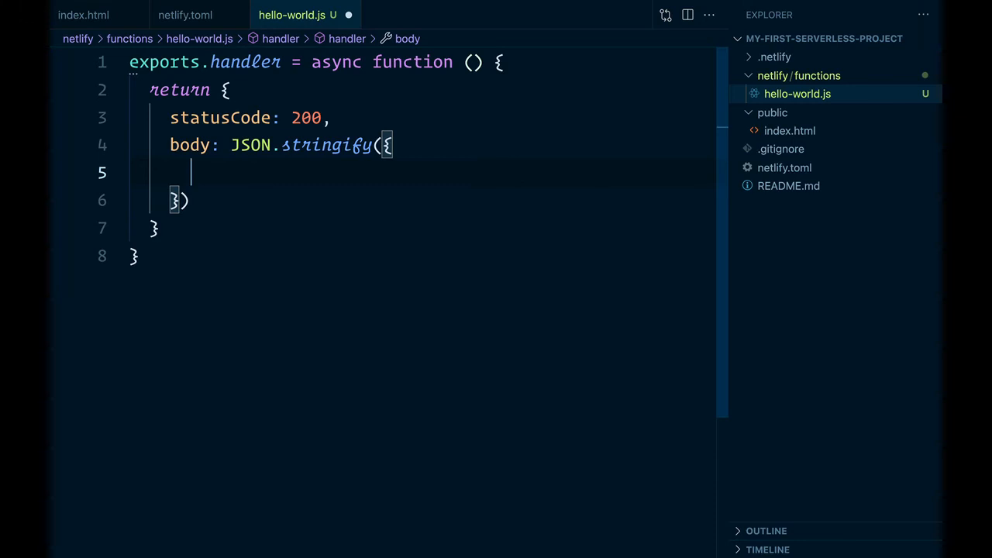
{"action": "type", "text": "message: '"}
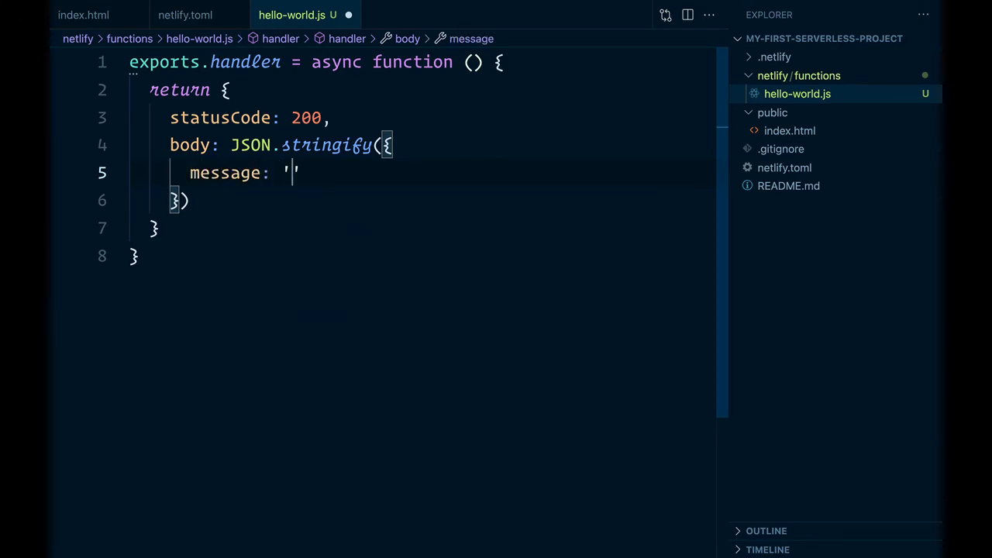
{"action": "type", "text": "Hello world!"}
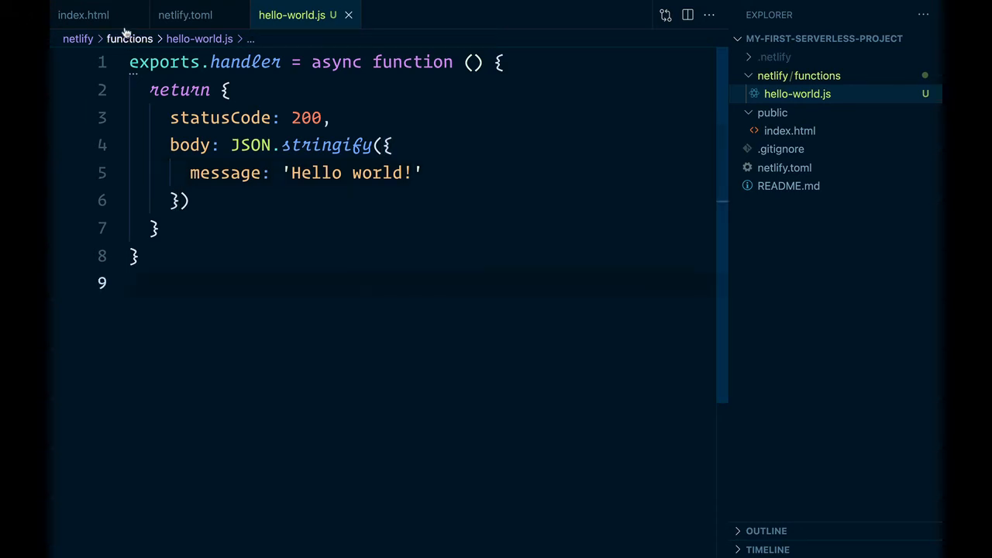
- In index.html, make the click callback async and await fetch('/.netlify/functions/hello-world') into const response
{"action": "left_click", "coordinate": [83, 16]}
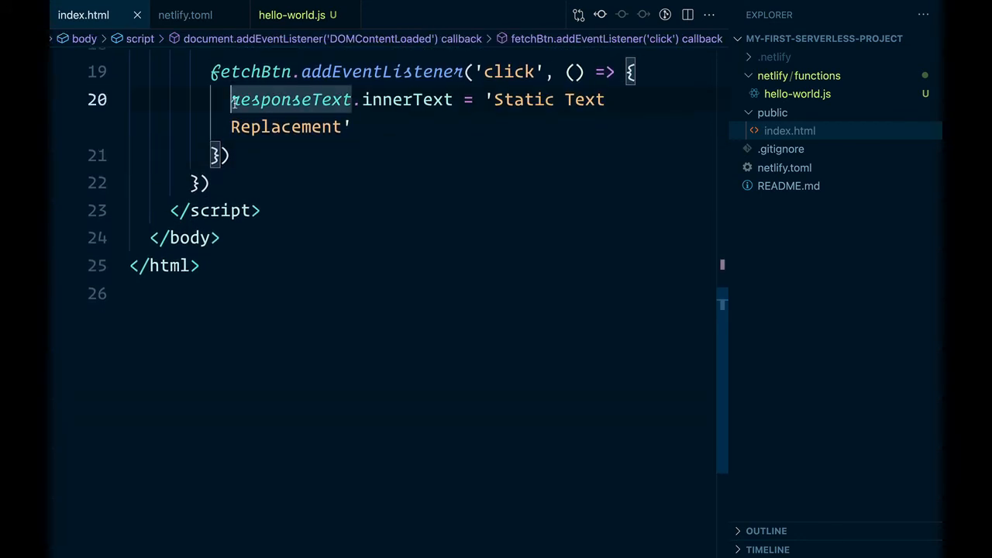
{"action": "type", "text": "async"}
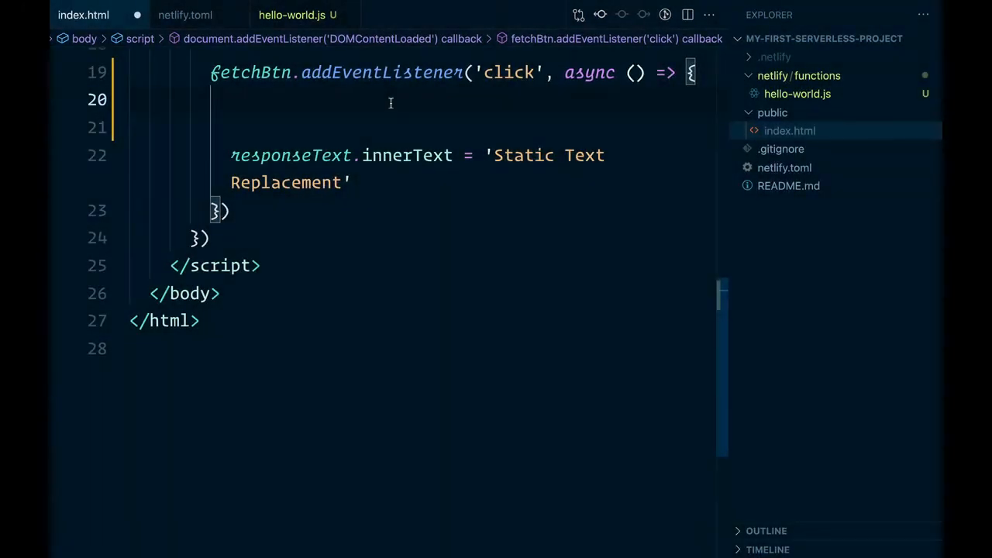
{"action": "type", "text": "const"}
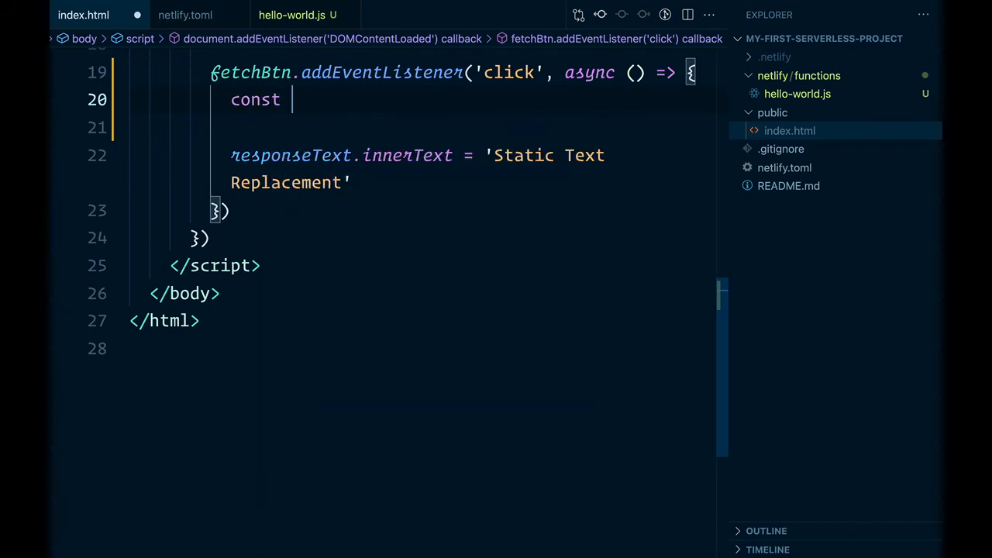
{"action": "type", "text": "response ="}
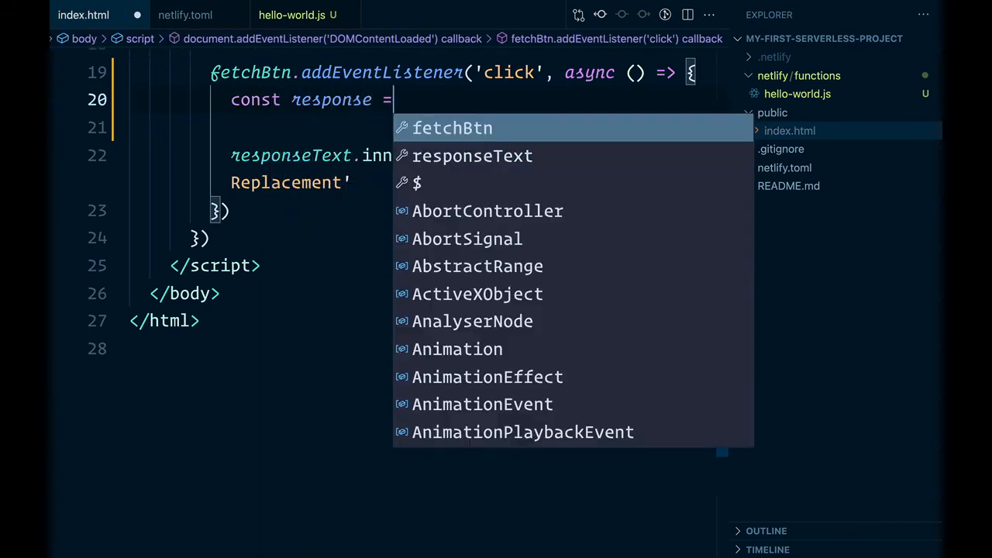
{"action": "type", "text": "await"}
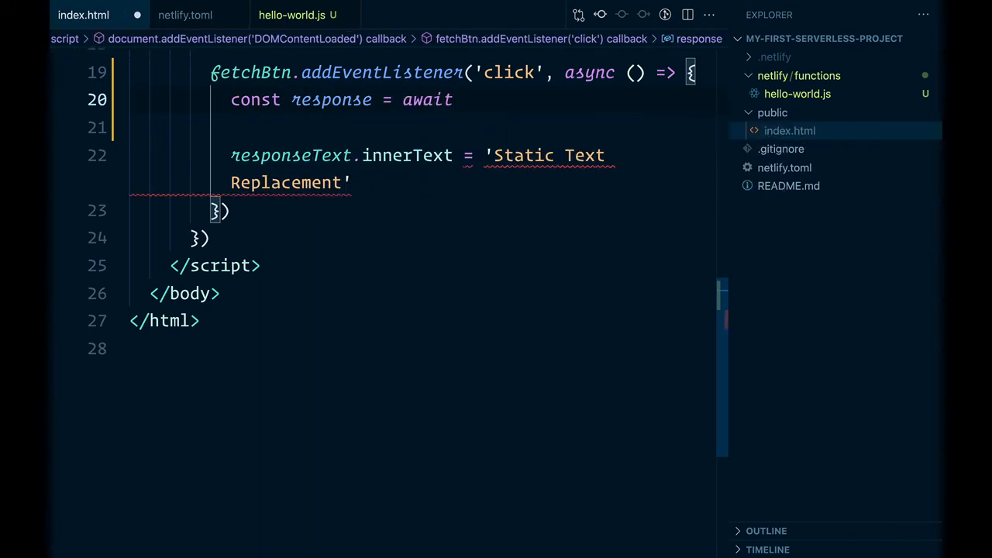
{"action": "type", "text": "fetch('')"}
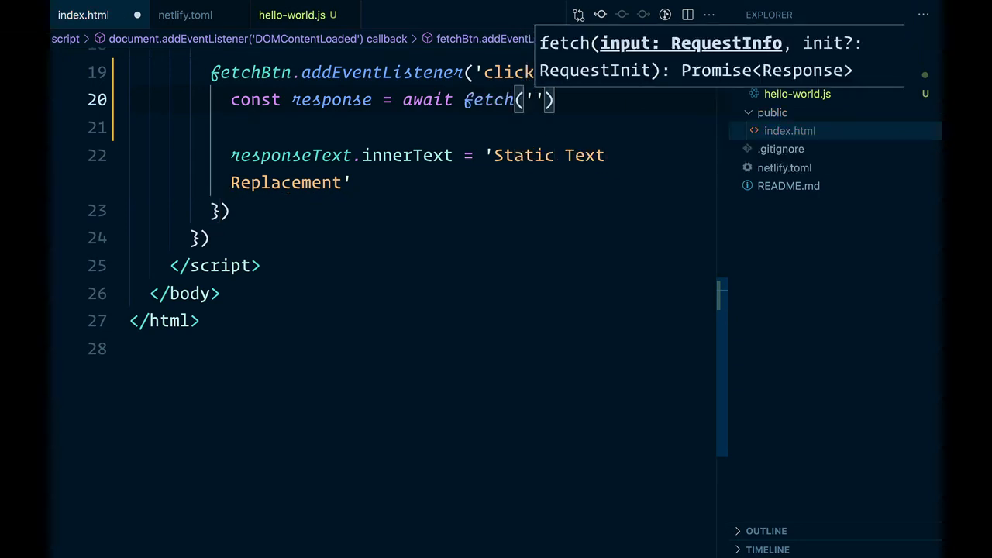
{"action": "type", "text": "/.netlify"}
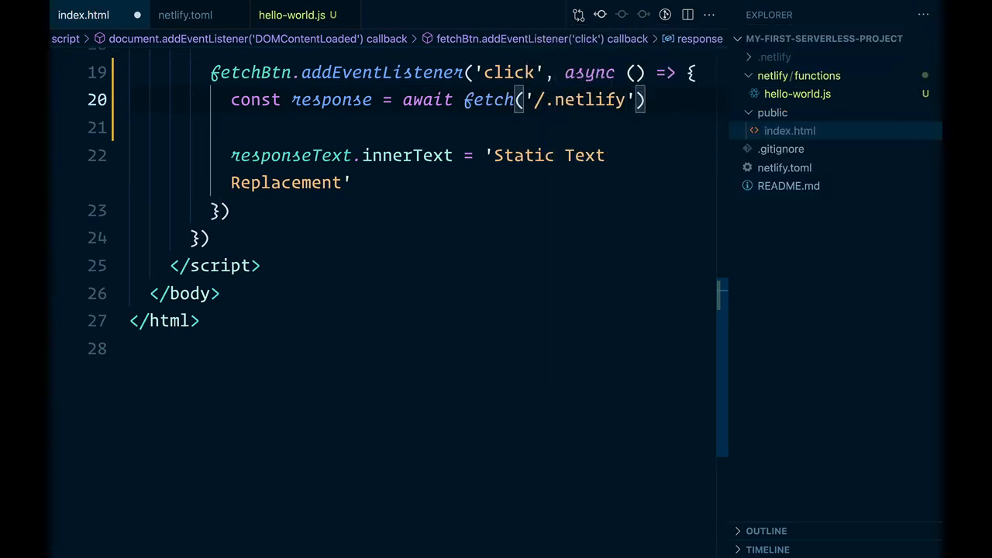
{"action": "type", "text": "functions"}
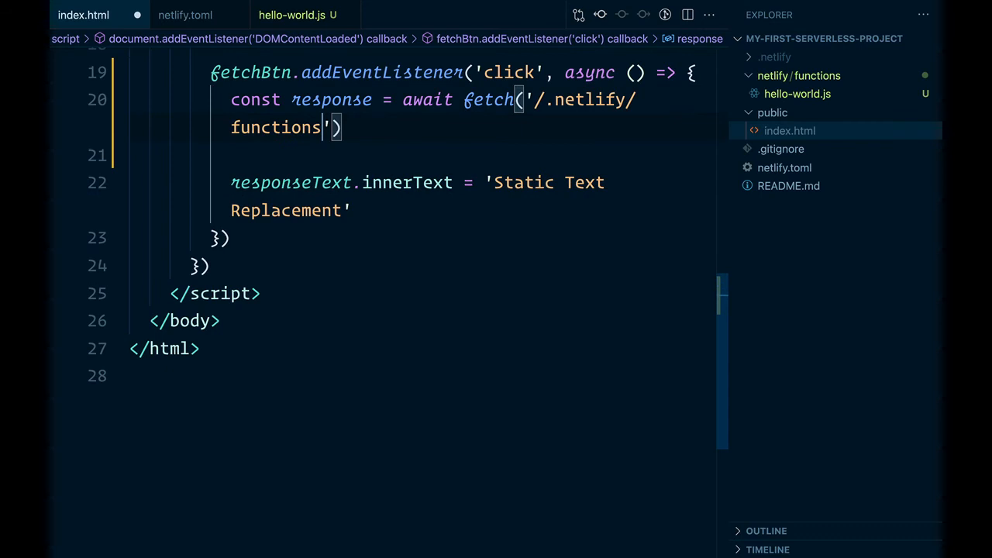
{"action": "type", "text": "/hello-wo"}
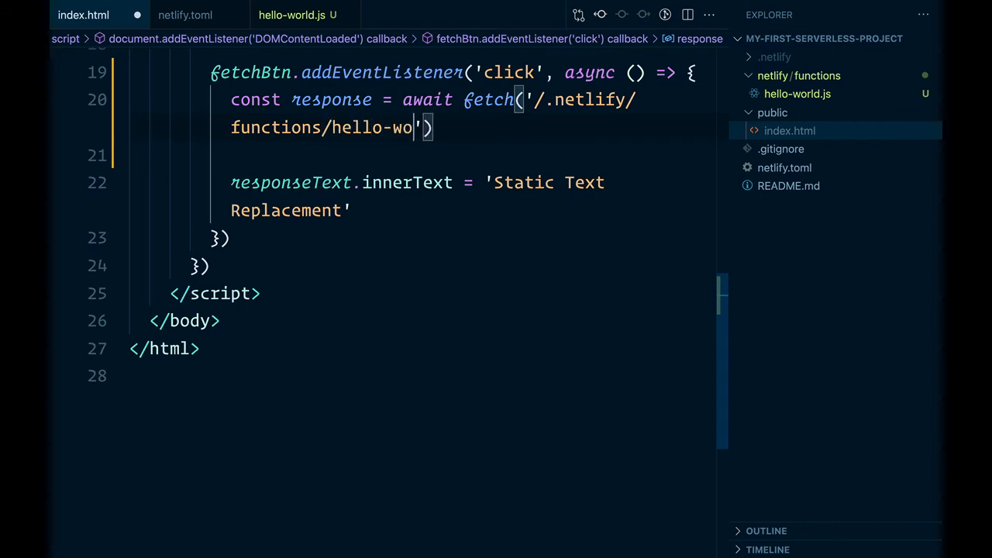
{"action": "type", "text": "rld"}
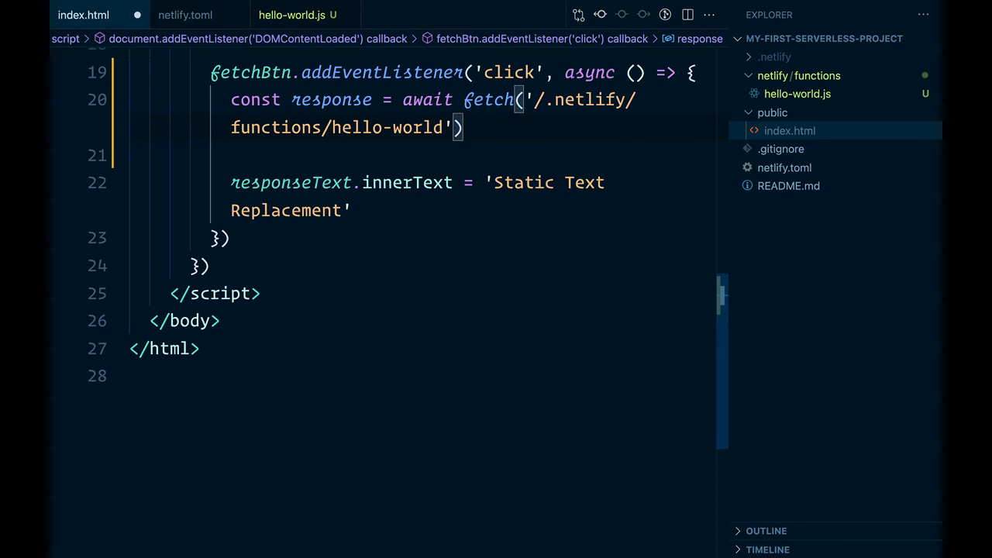
- Chain .then(response => response.json()) so the fetched result is parsed as JSON
{"action": "type", "text": ".then"}
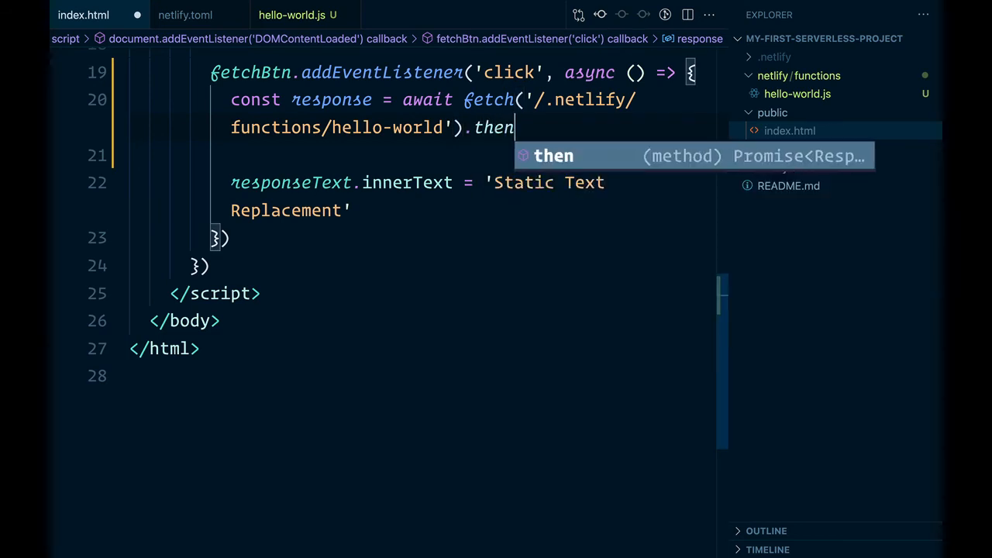
{"action": "type", "text": "("}
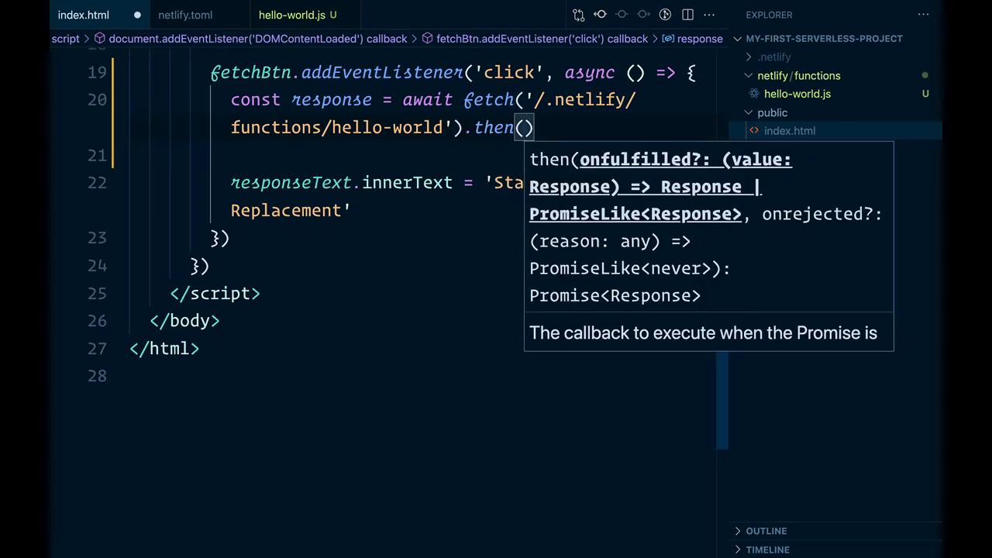
{"action": "type", "text": "response =>"}
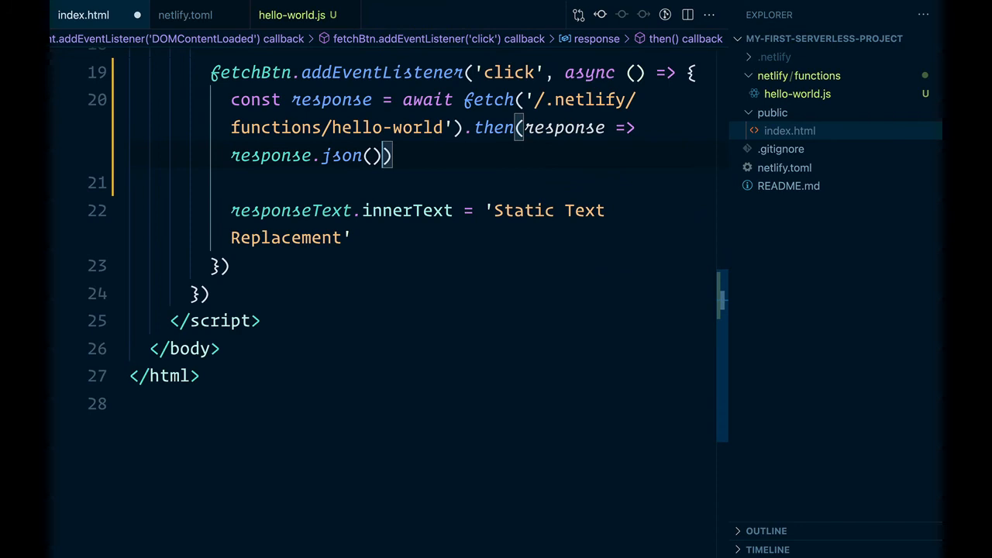
{"action": "type", "text": "respo"}
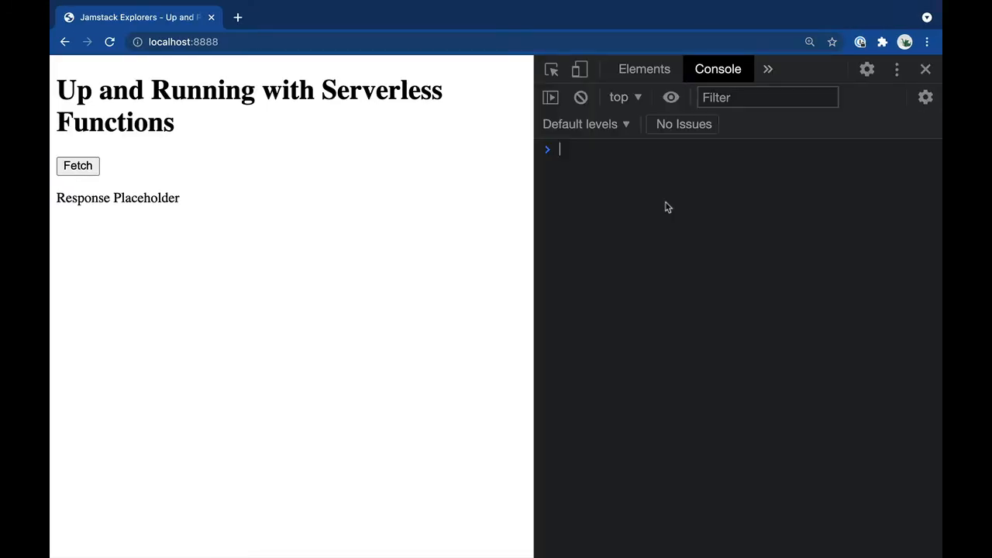
- Watch the Network panel and use Fetch to show {"message":"Hello world!"} from the hello-world function
{"action": "left_click", "coordinate": [768, 68]}
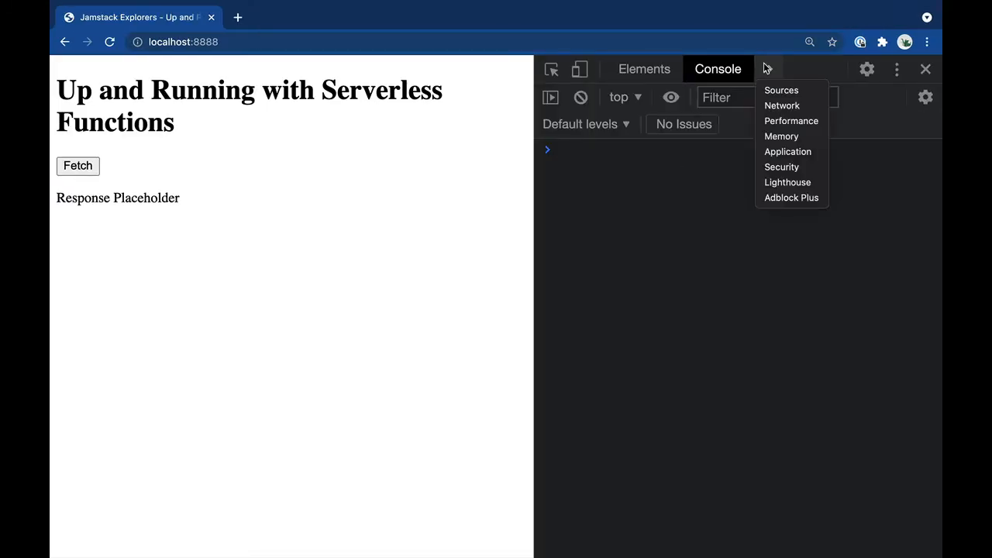
{"action": "left_click", "coordinate": [781, 105]}
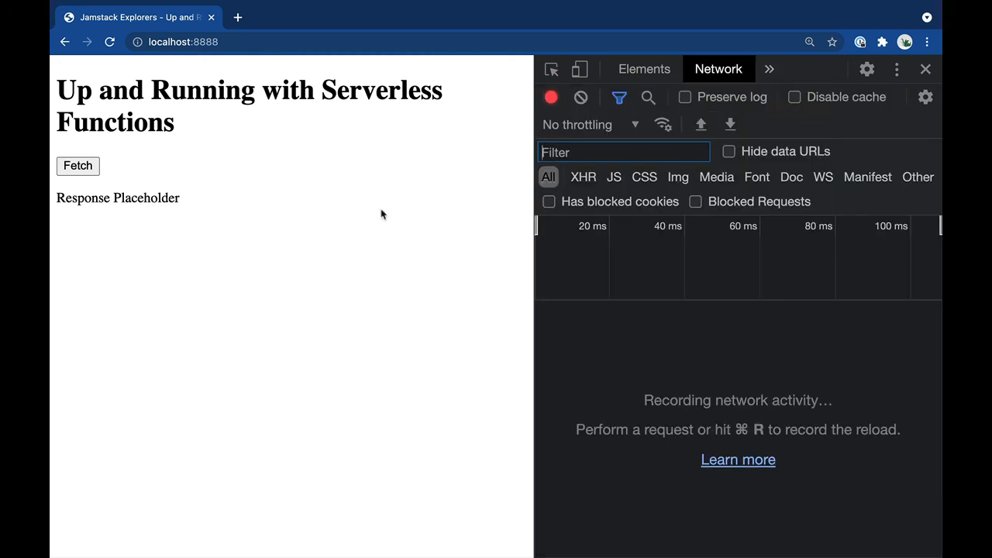
{"action": "left_click", "coordinate": [78, 166]}
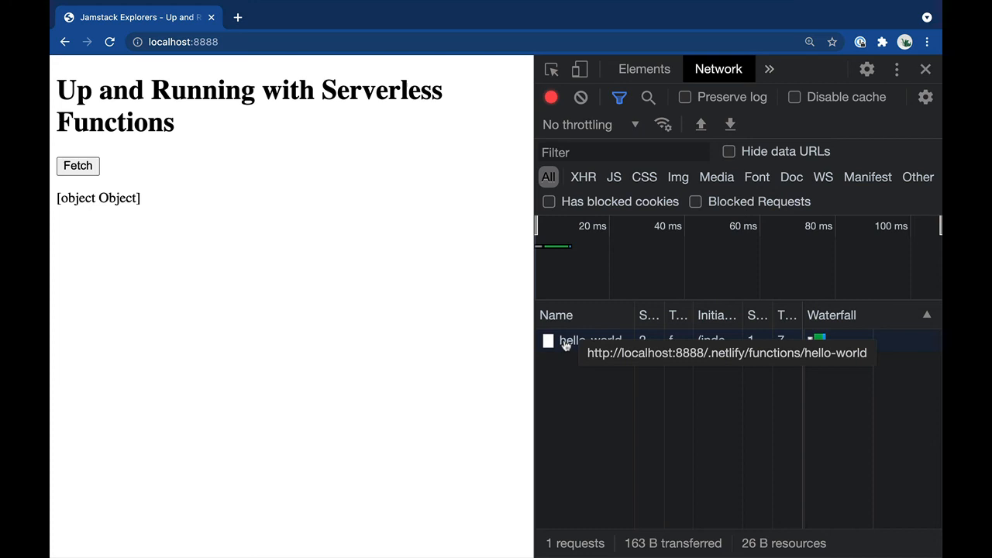
{"action": "left_click", "coordinate": [589, 339]}
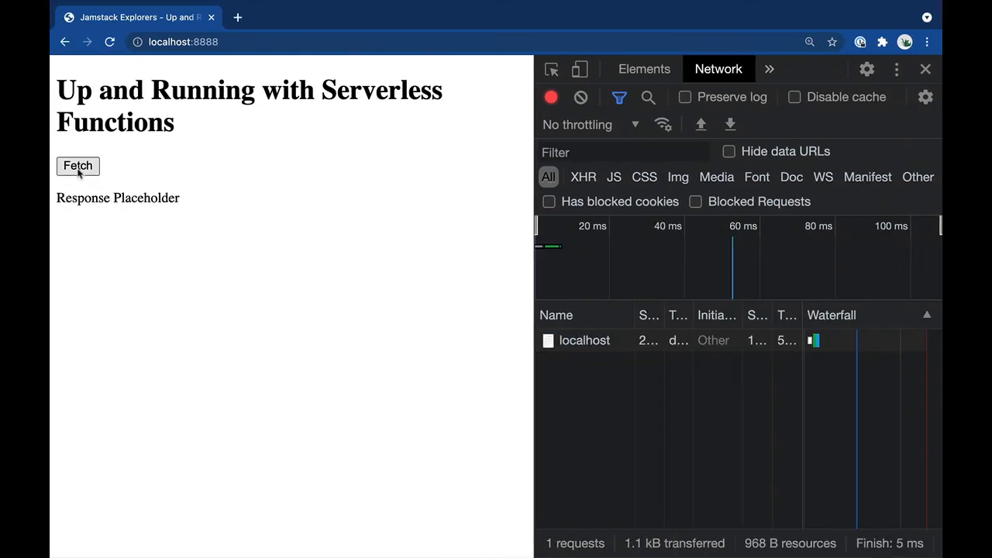
{"action": "left_click", "coordinate": [78, 166]}
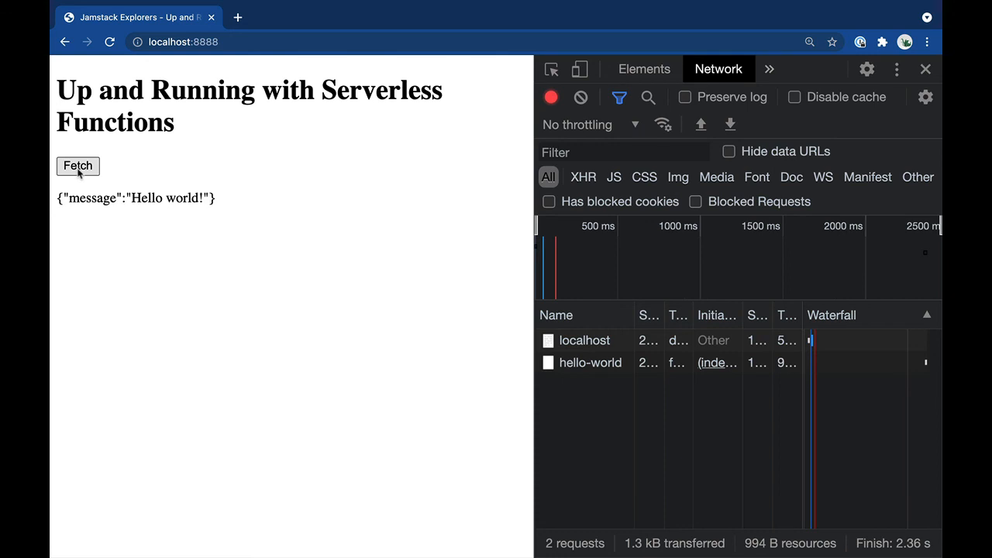